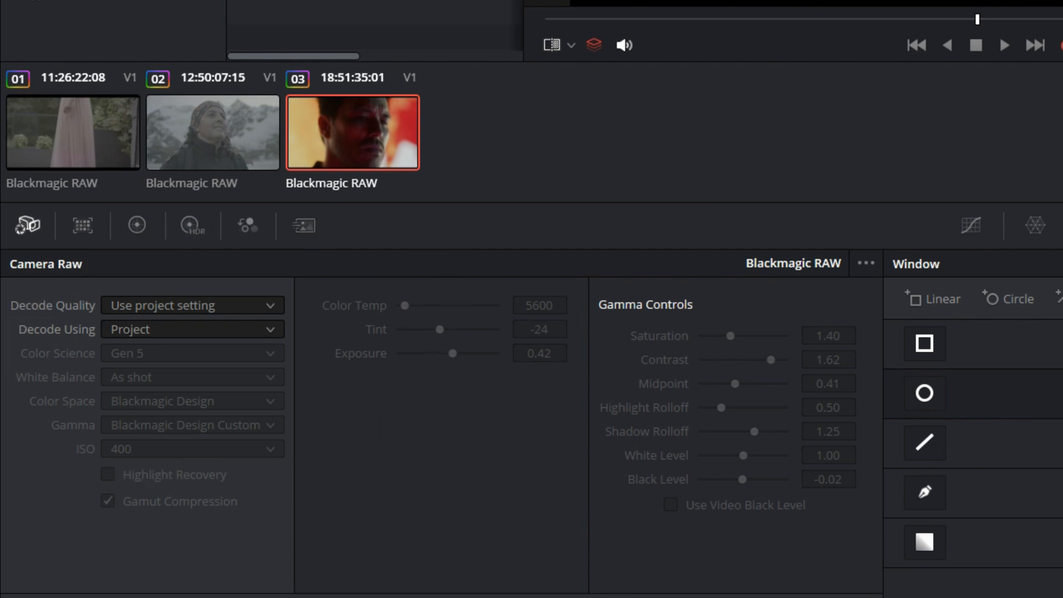
# Set Camera Raw to decode using Clip settings with Blackmagic Design Film gamma
pyautogui.click(192, 329)
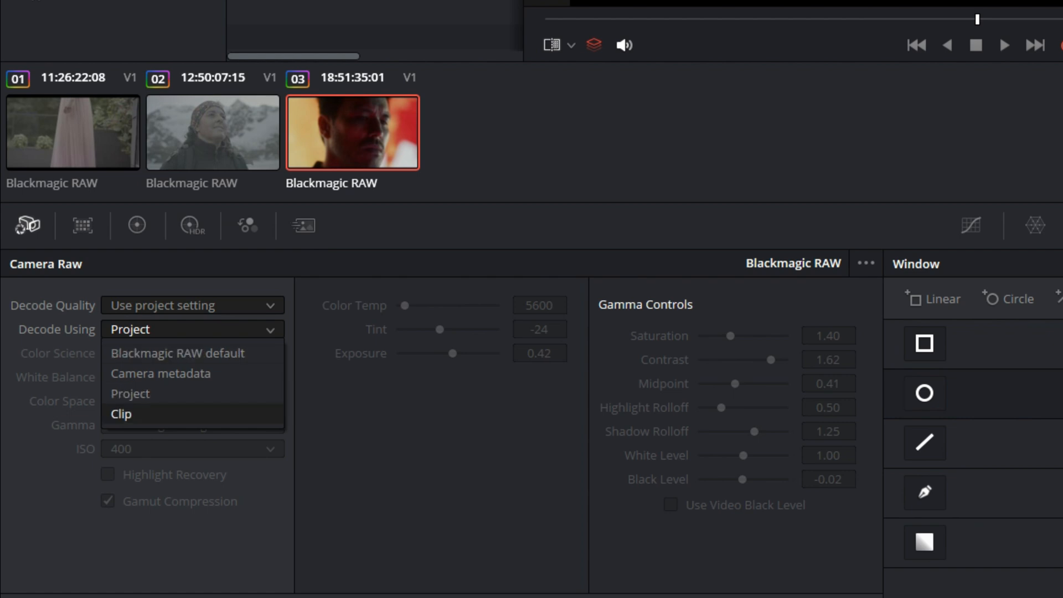
pyautogui.click(122, 413)
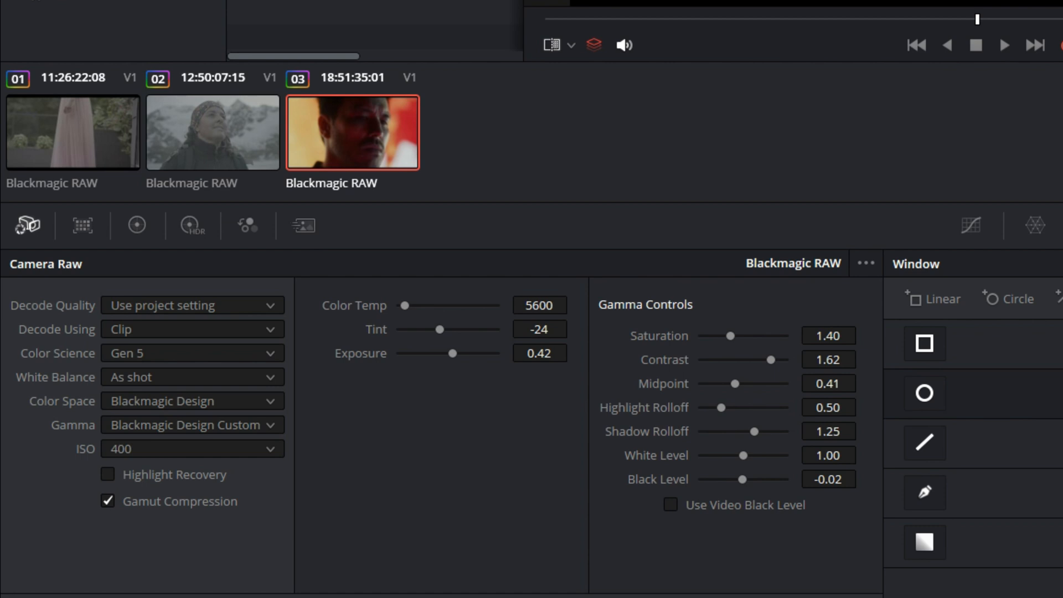
pyautogui.click(192, 401)
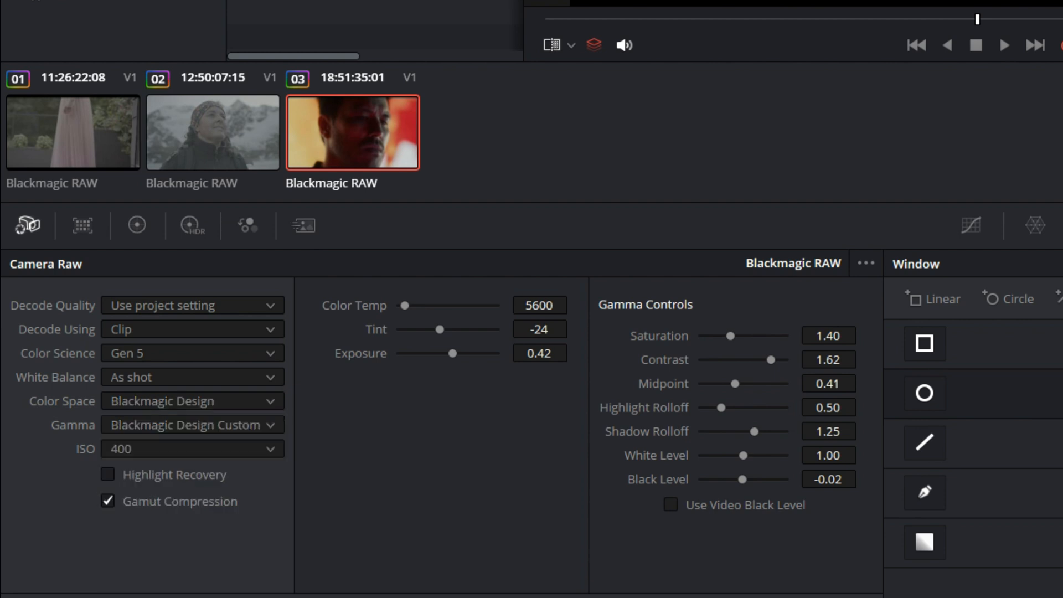
pyautogui.click(192, 425)
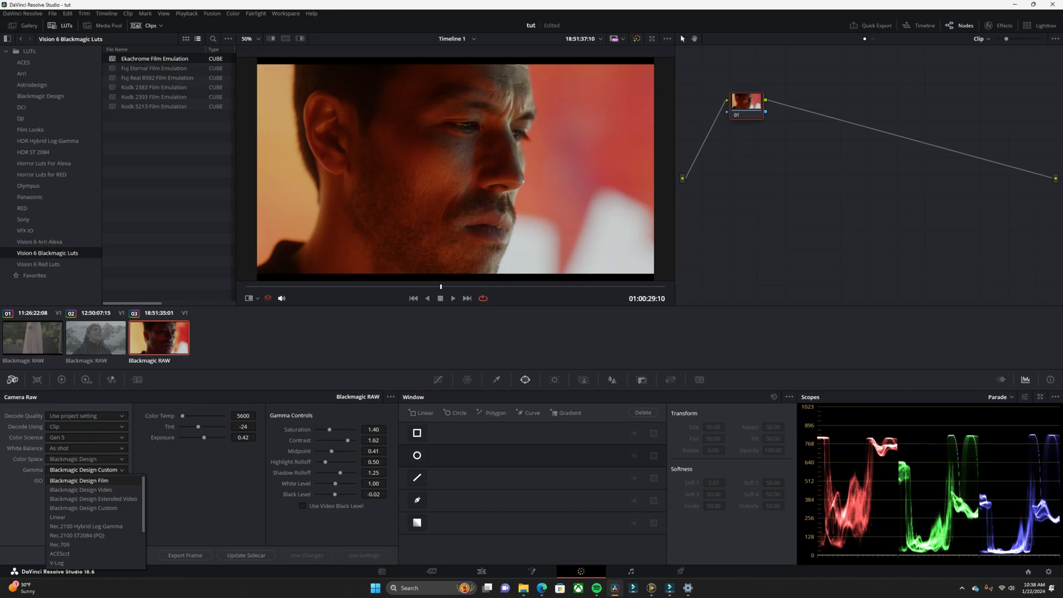
pyautogui.click(79, 479)
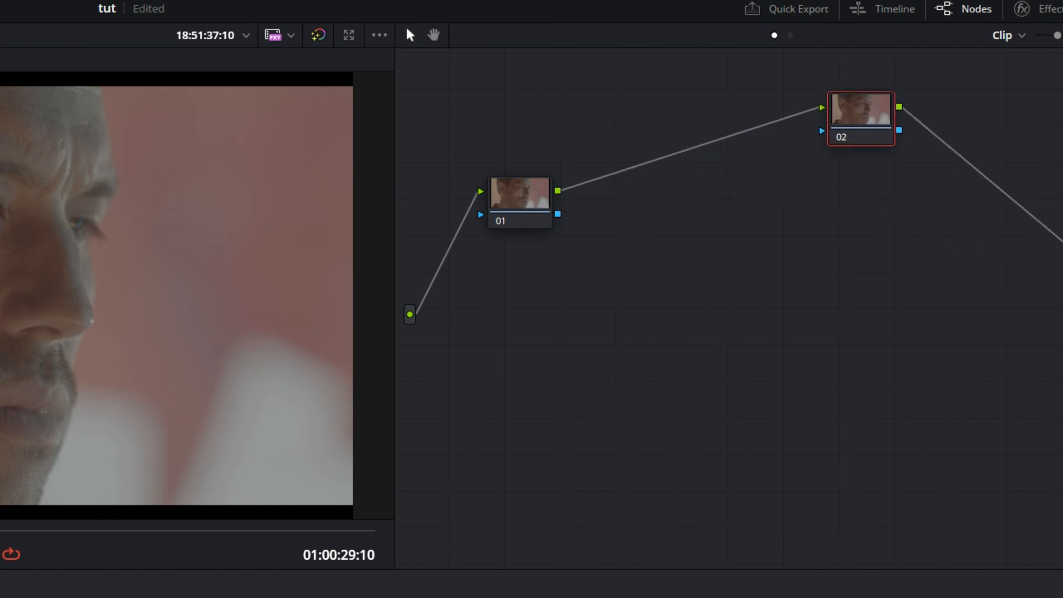
# Add a serial node with the Ektachrome Film Emulation LUT, then preview the Fuji Eternal look
pyautogui.click(861, 119)
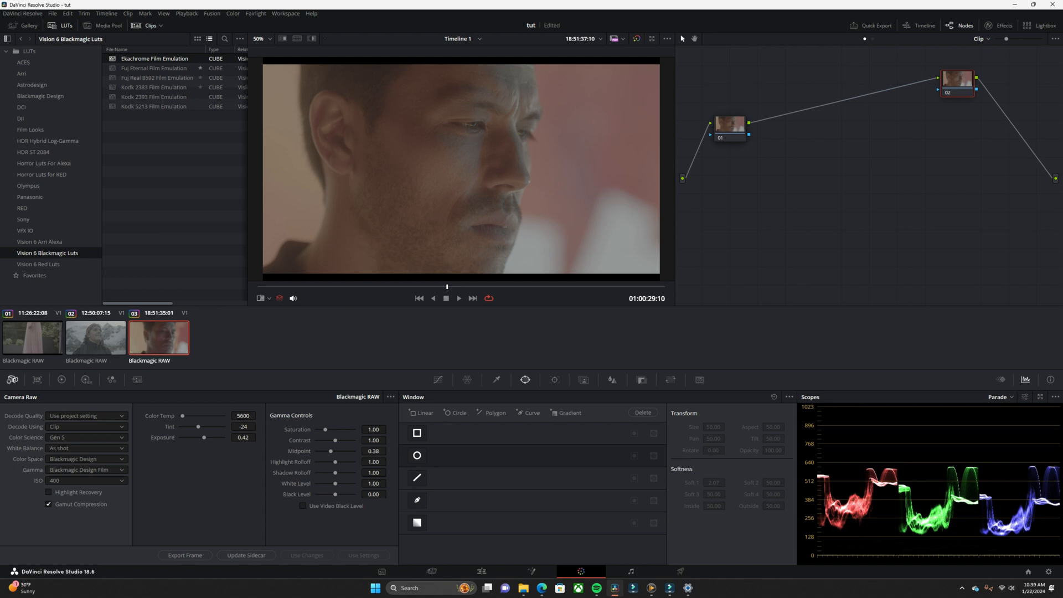
pyautogui.doubleClick(155, 59)
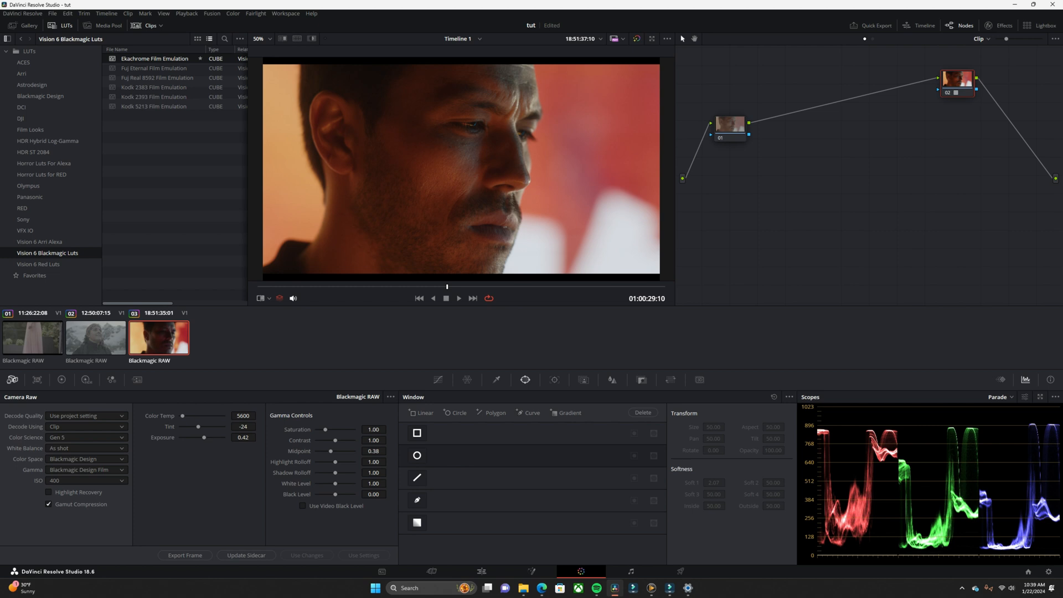
pyautogui.click(154, 68)
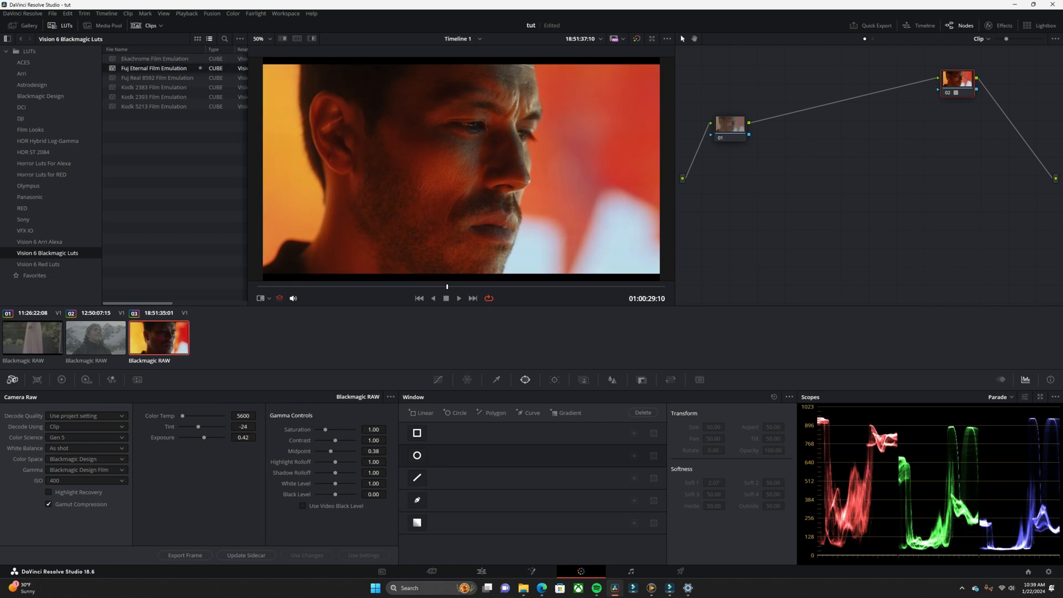
pyautogui.click(154, 78)
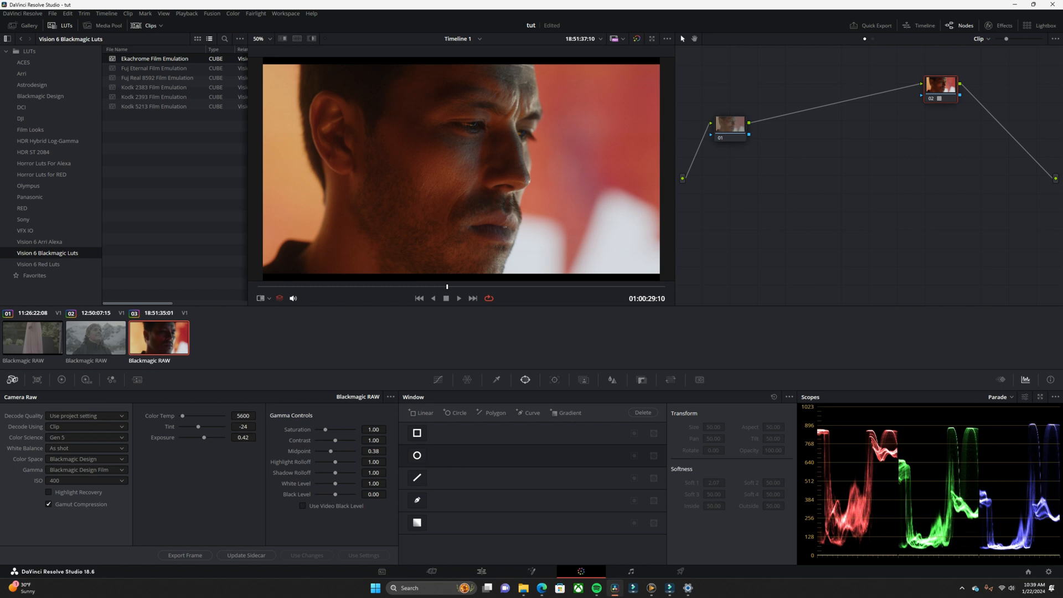
# Return to the Ektachrome look before adjusting Color Temp to about 5048 K and Exposure to 0.73
pyautogui.click(729, 123)
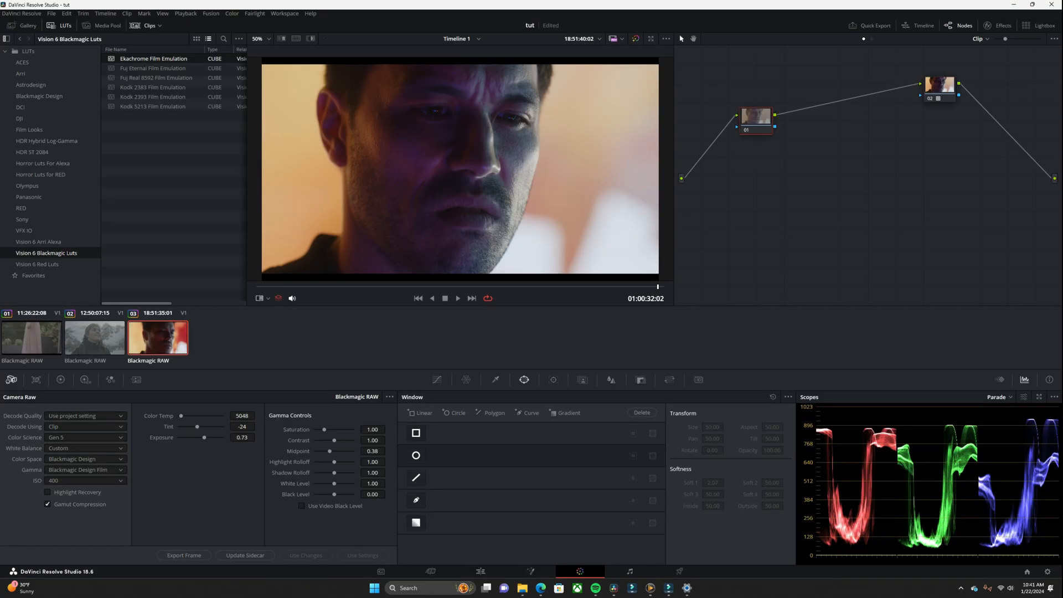
# Switch to clip 01 and give it clip-level decoding, keeping the Blackmagic Design colour space
pyautogui.click(31, 339)
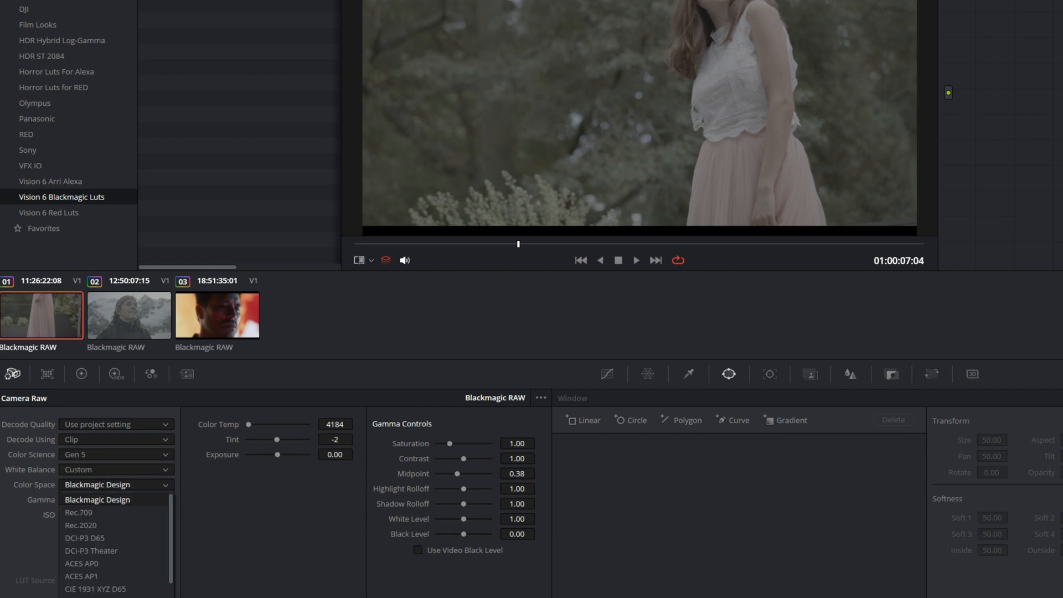
pyautogui.click(97, 500)
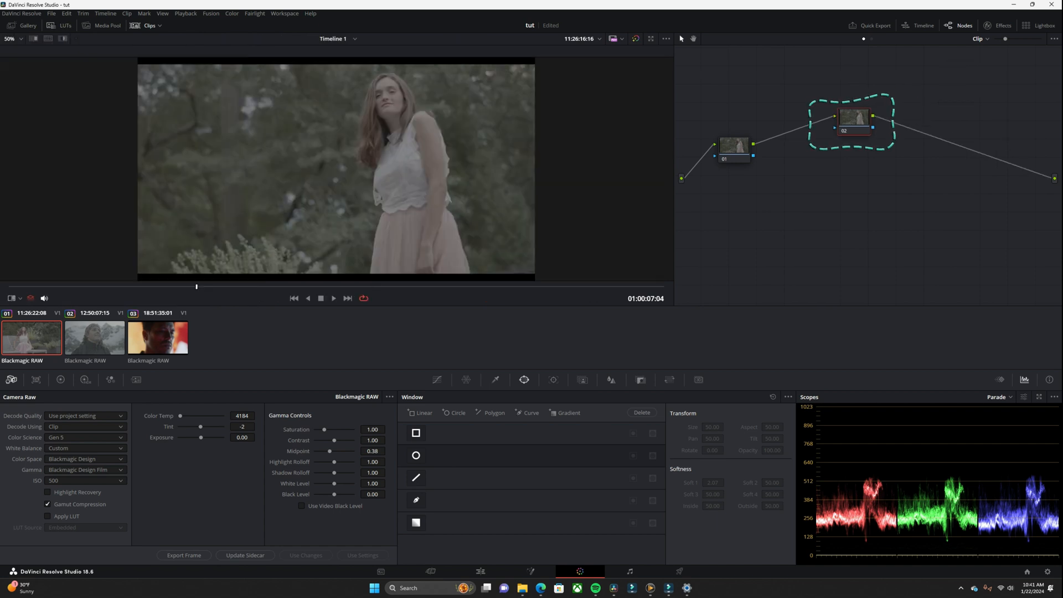
# Preview Fuji, Kodak 2383, 2393, 5213 and Ektachrome looks on node 02, leaving Fuji Eternal applied
pyautogui.click(65, 25)
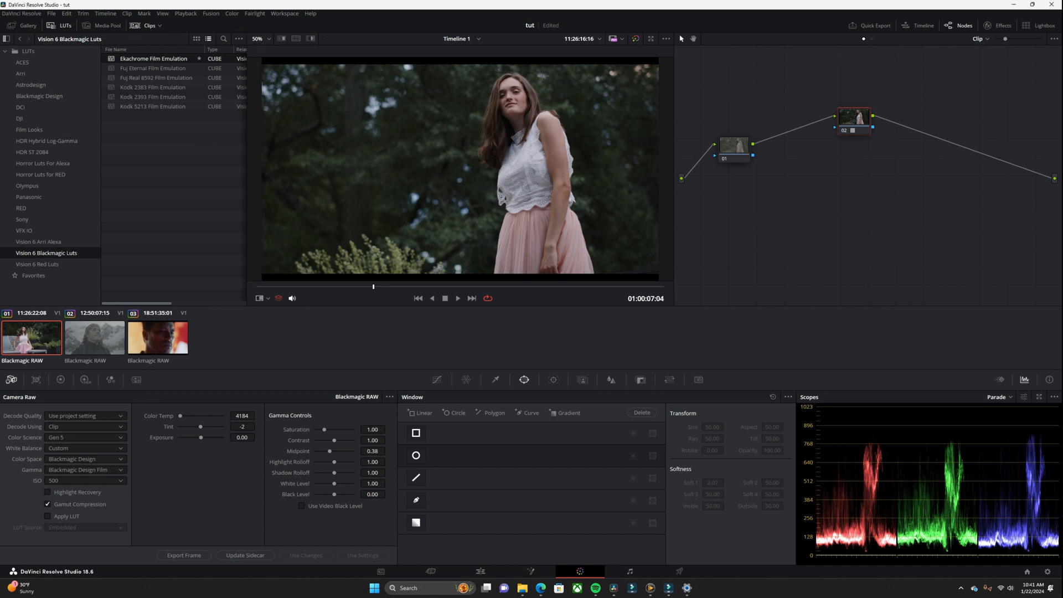
pyautogui.click(152, 69)
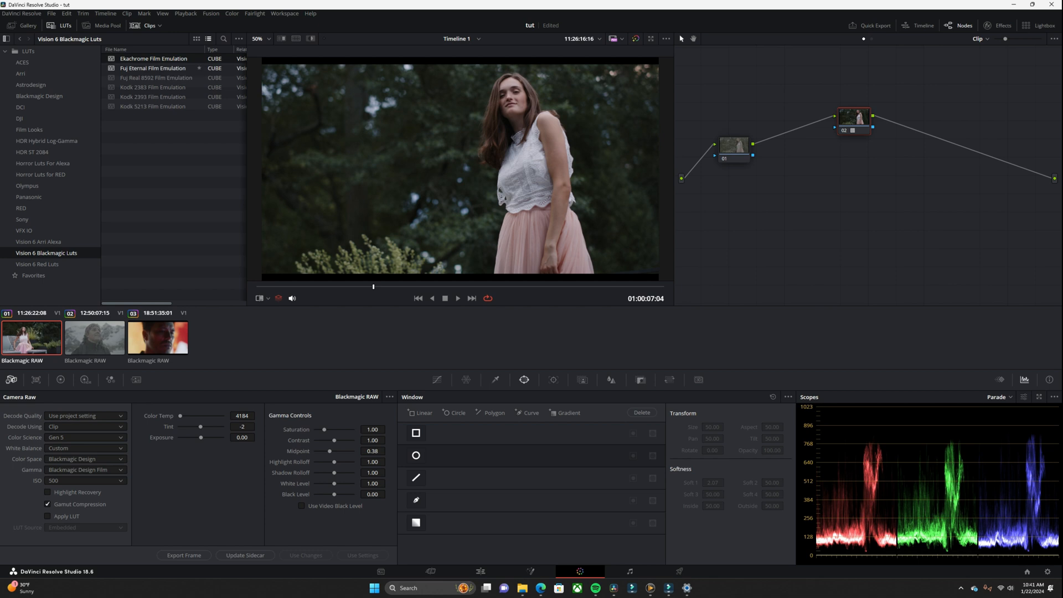
pyautogui.click(156, 77)
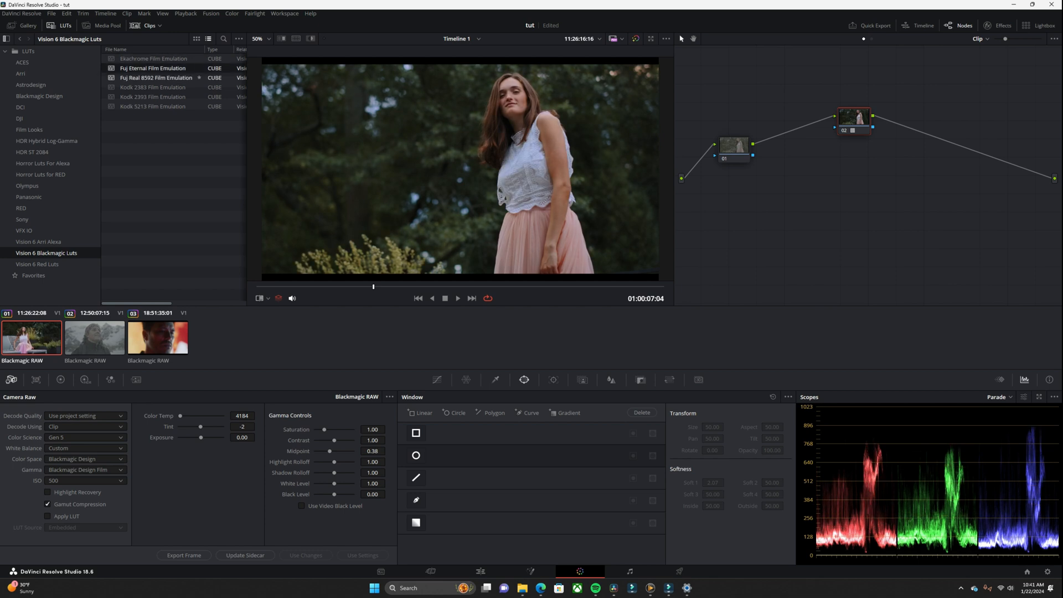
pyautogui.click(152, 87)
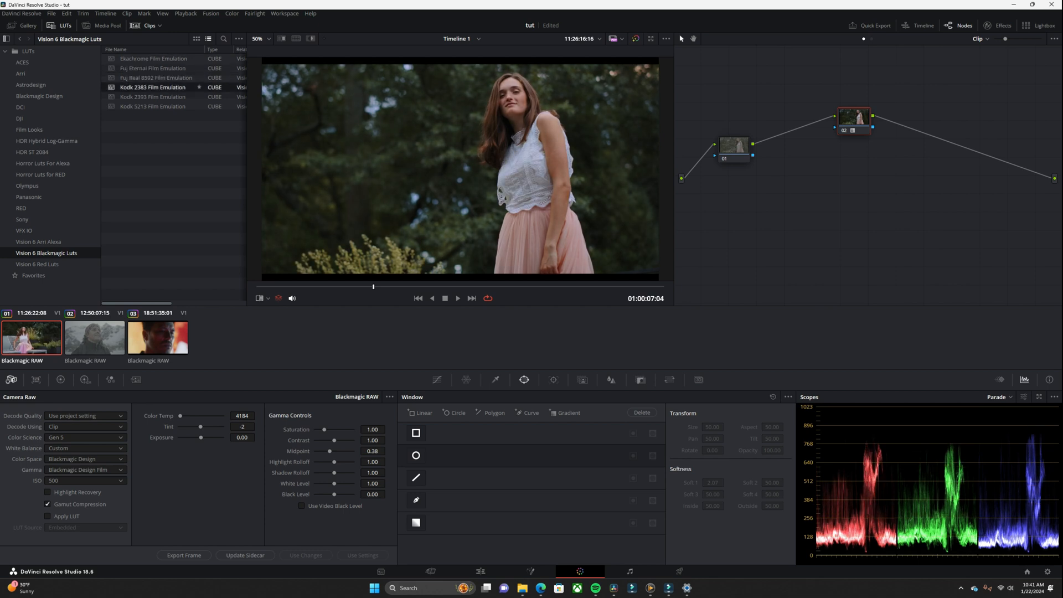
pyautogui.click(152, 97)
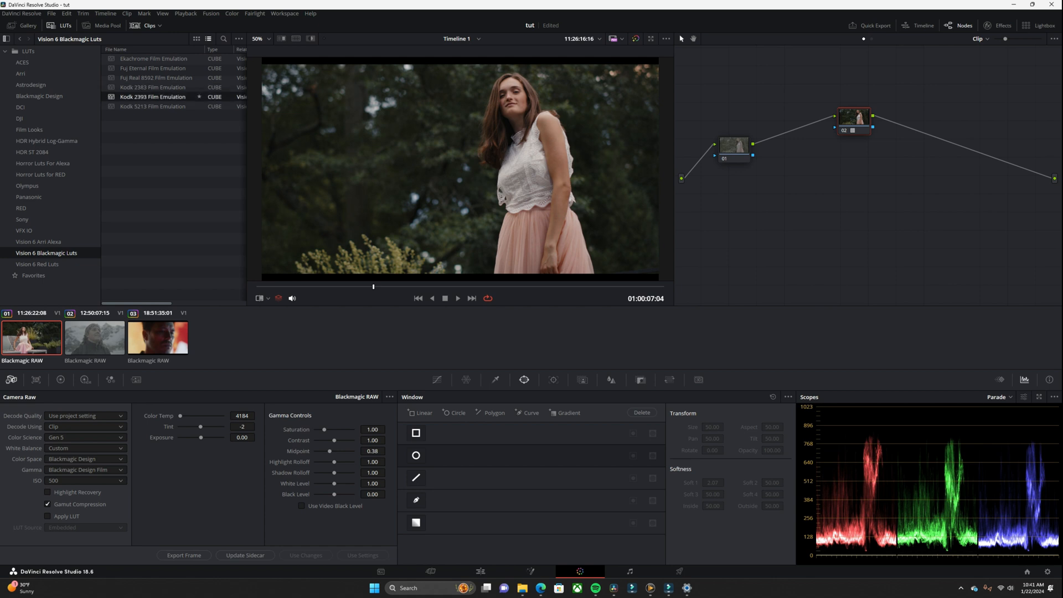
pyautogui.click(153, 106)
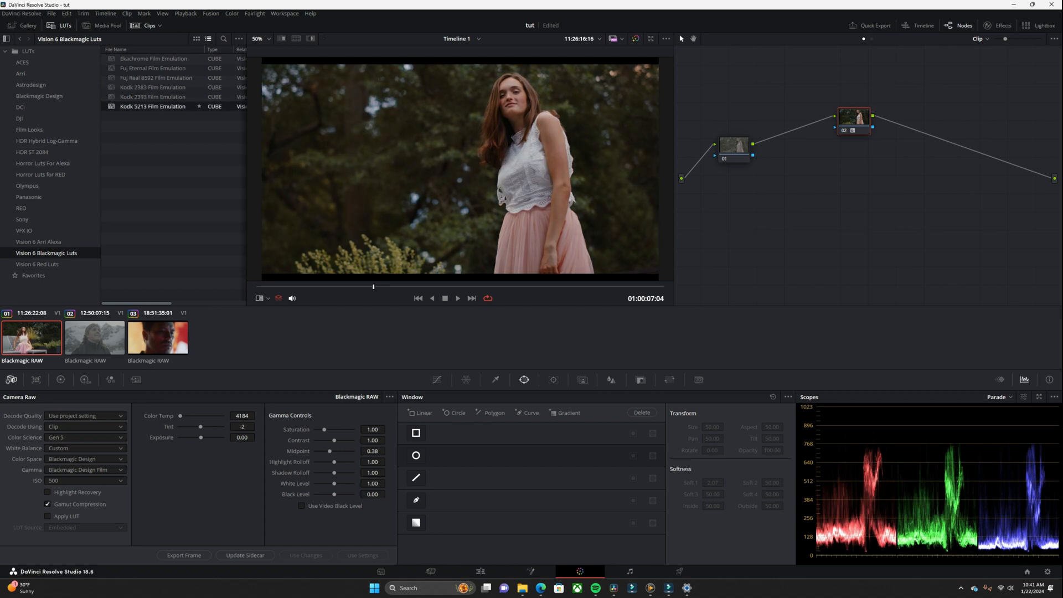
pyautogui.click(153, 59)
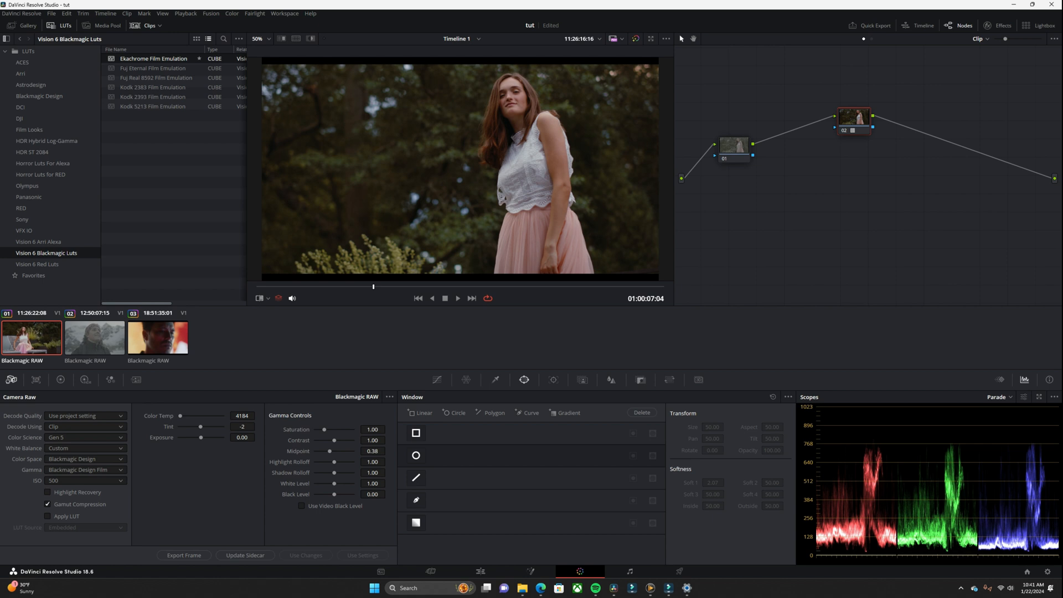
pyautogui.click(153, 68)
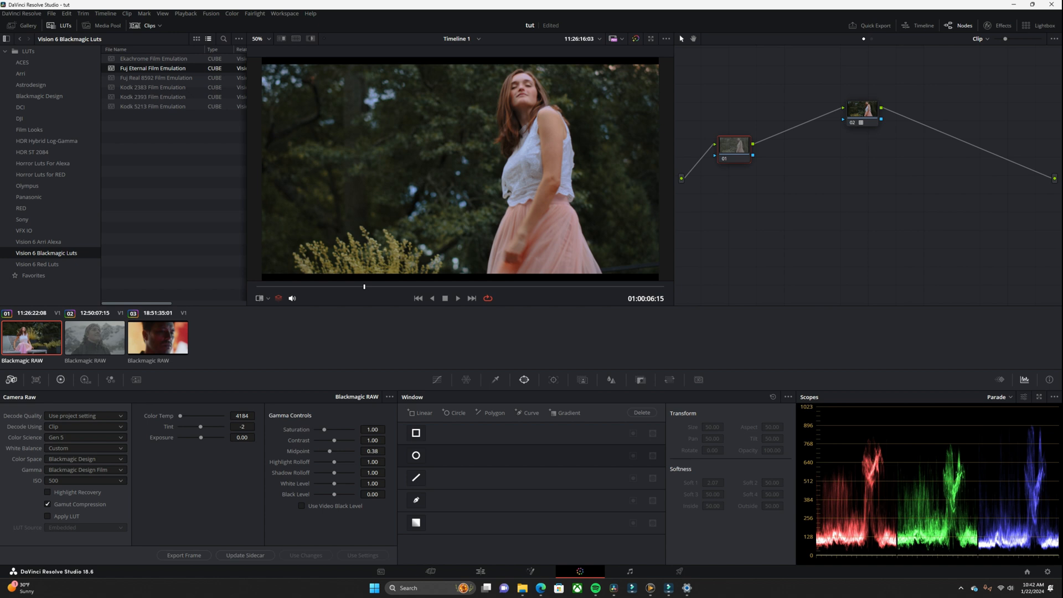
pyautogui.click(60, 379)
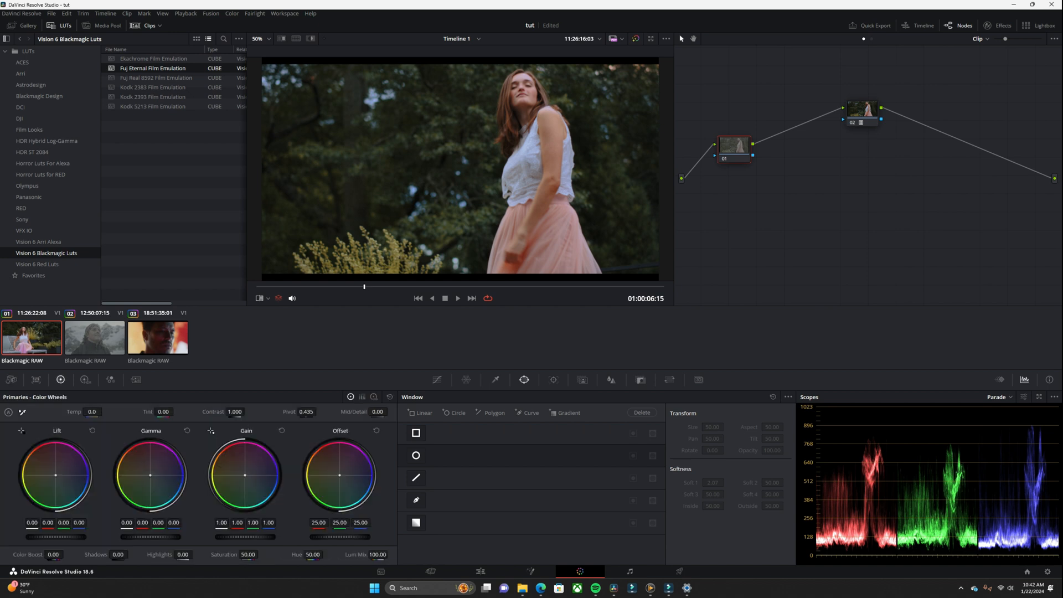
pyautogui.click(373, 397)
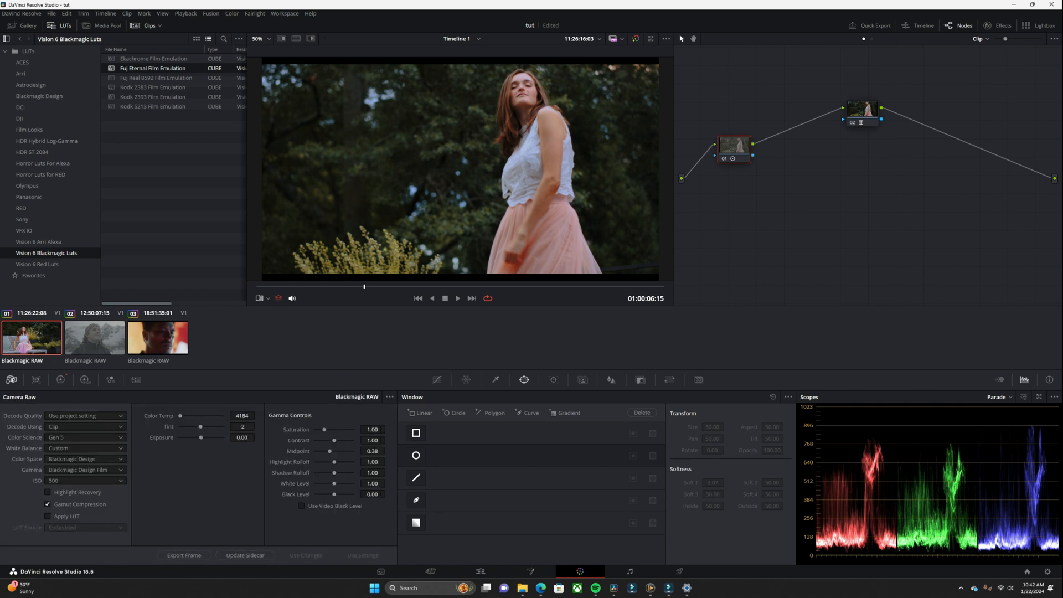
pyautogui.click(457, 298)
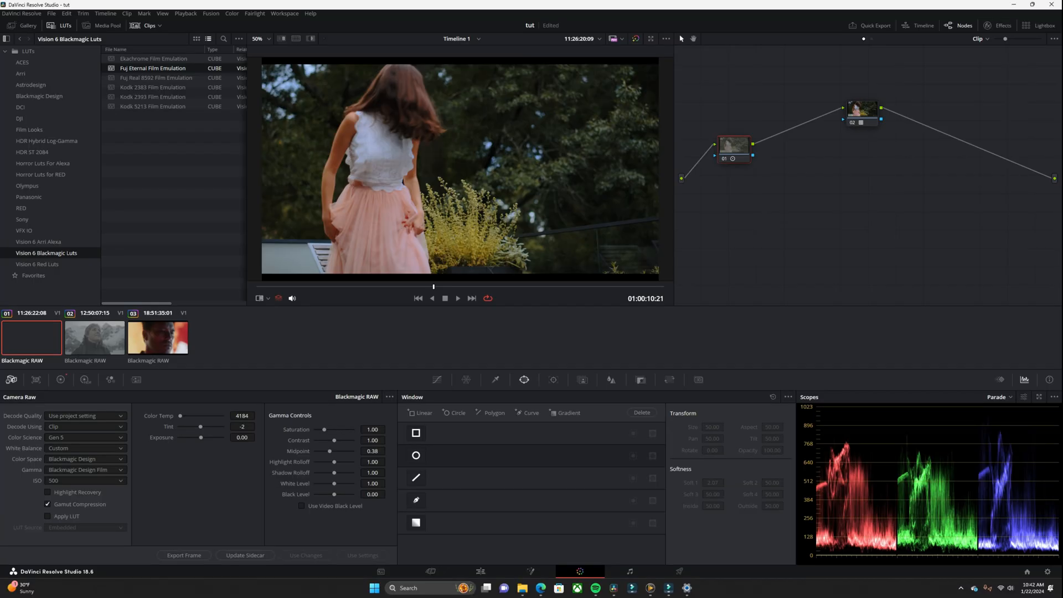
# Switch to the mountain hiker clip and add a second serial node
pyautogui.click(93, 332)
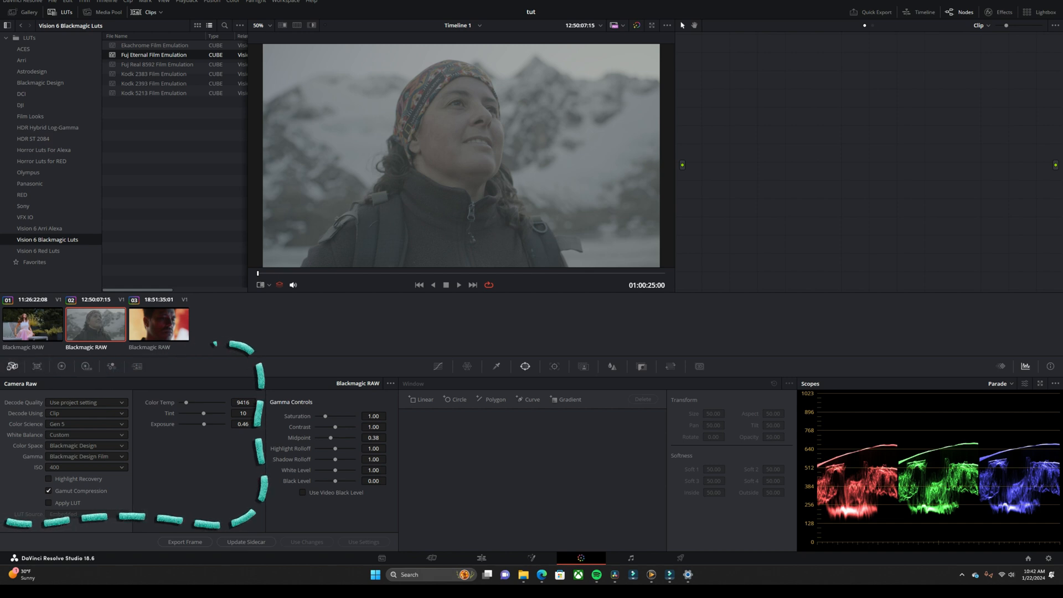
pyautogui.click(86, 445)
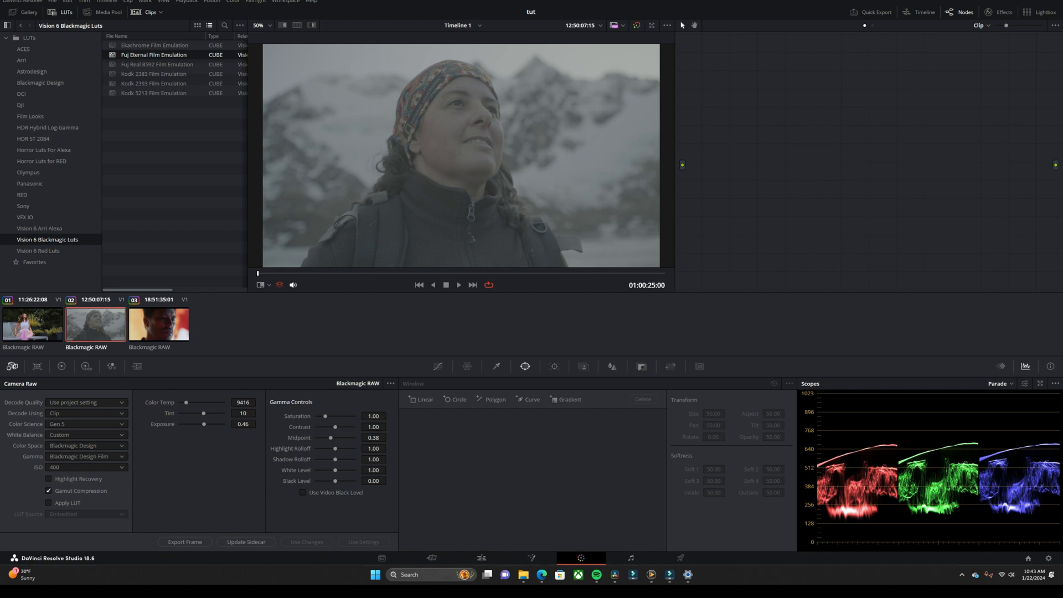
pyautogui.click(412, 385)
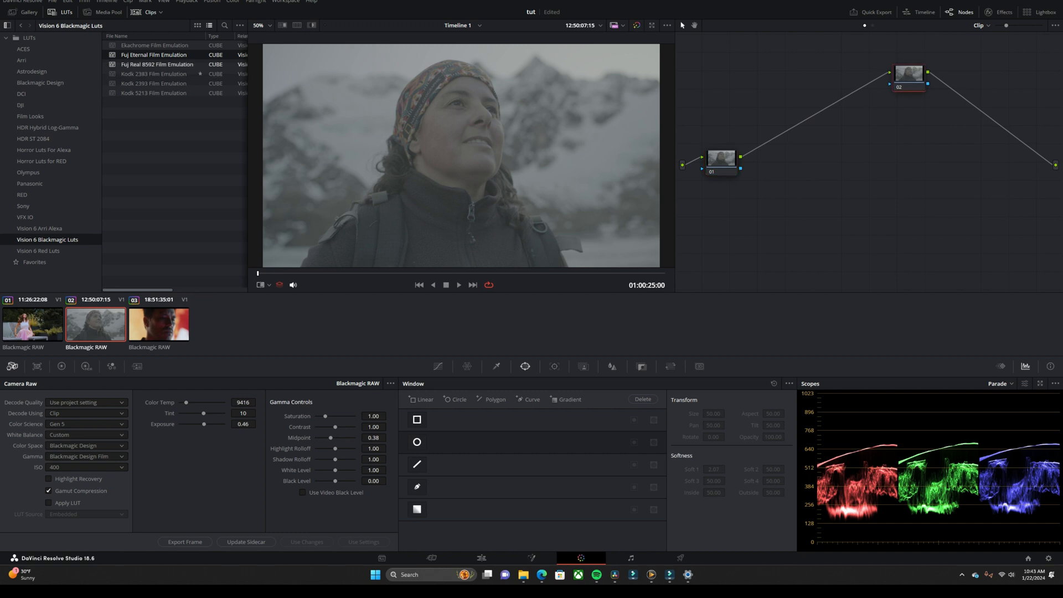
# Preview Kodak 2383, Fuji and Kodak 5213 looks, apply Kodak 2383 to node 02 and play back
pyautogui.click(153, 44)
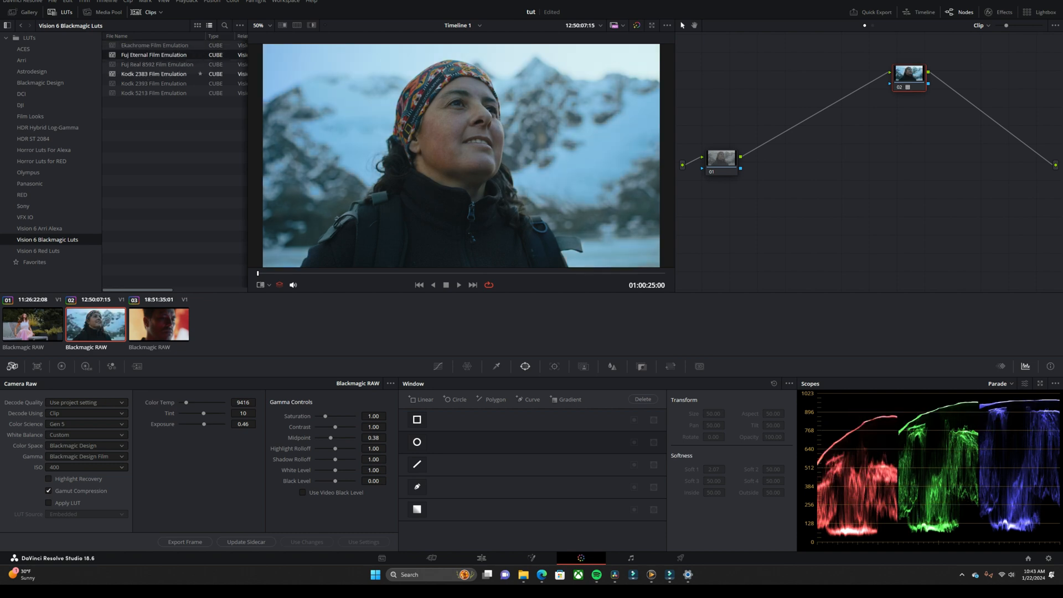
pyautogui.click(156, 65)
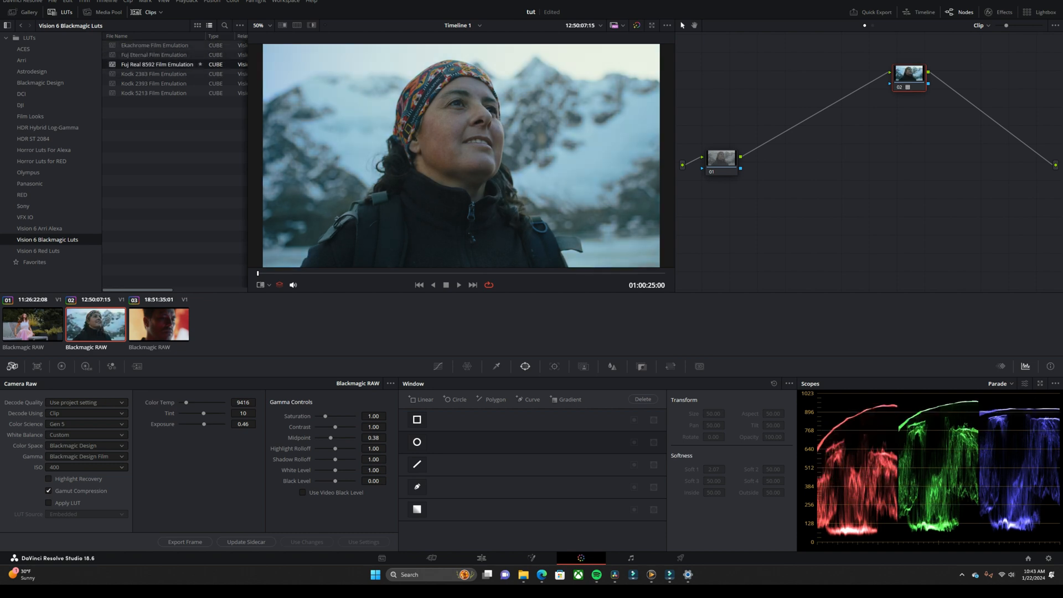
pyautogui.click(153, 74)
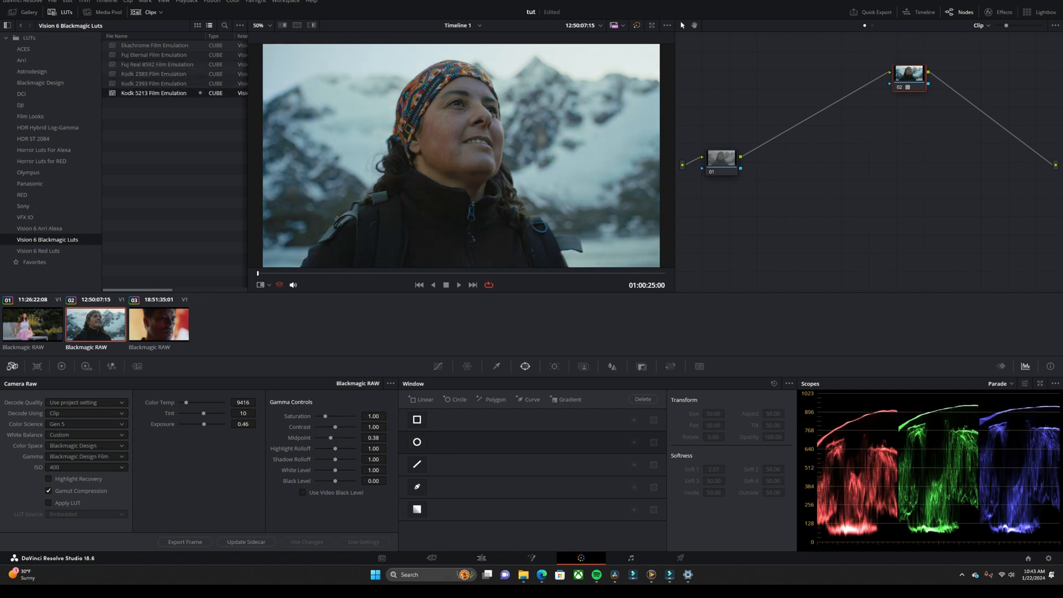
pyautogui.click(153, 73)
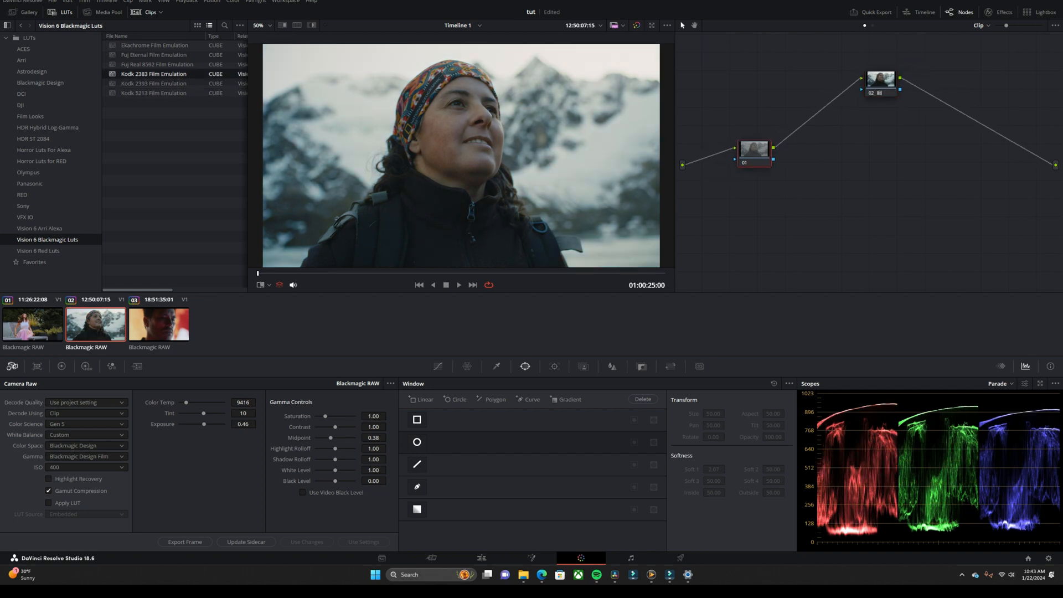
pyautogui.click(459, 285)
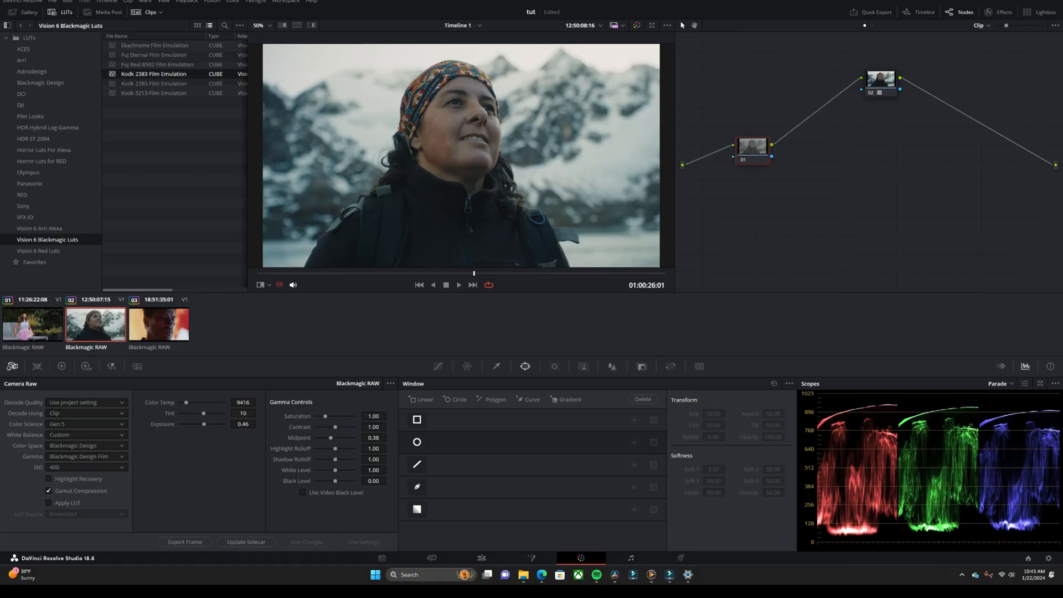